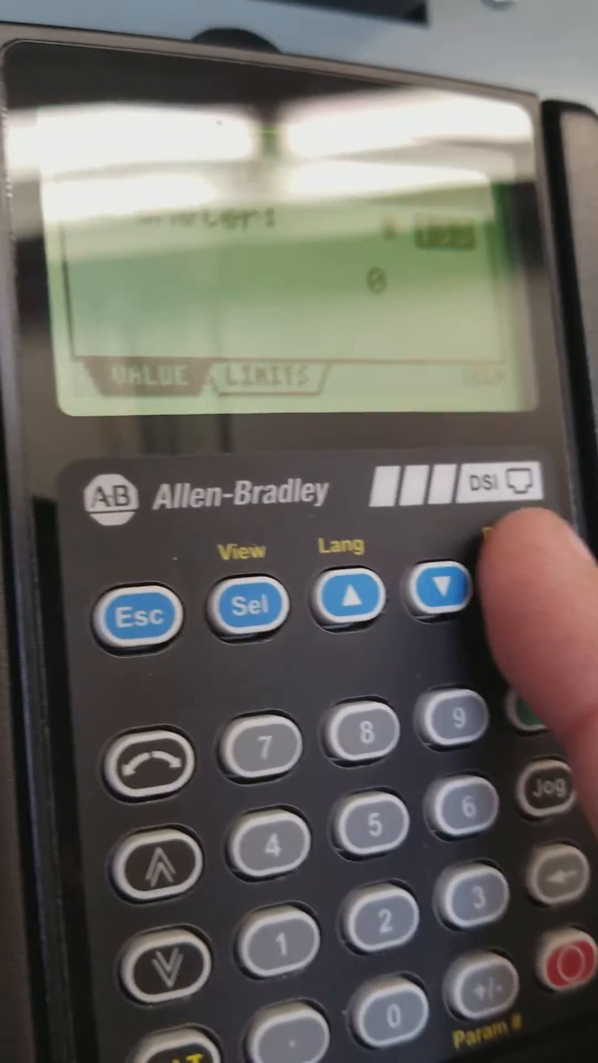
Step: Step through the drive's network parameters on the HIM past EN Subnet Cfg 4
{"action": "left_click", "coordinate": [431, 590]}
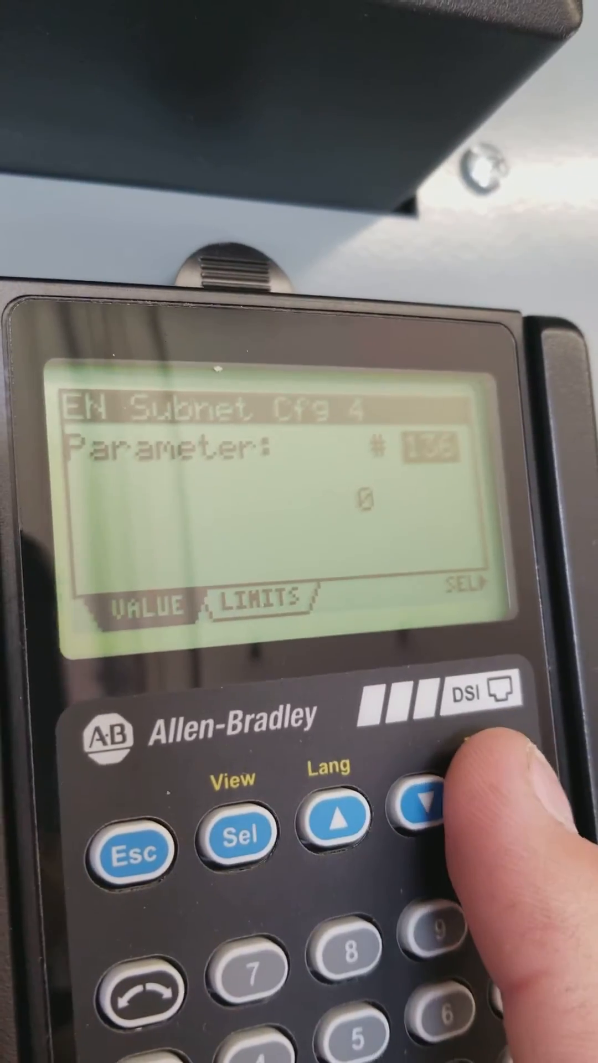
{"action": "left_click", "coordinate": [421, 811]}
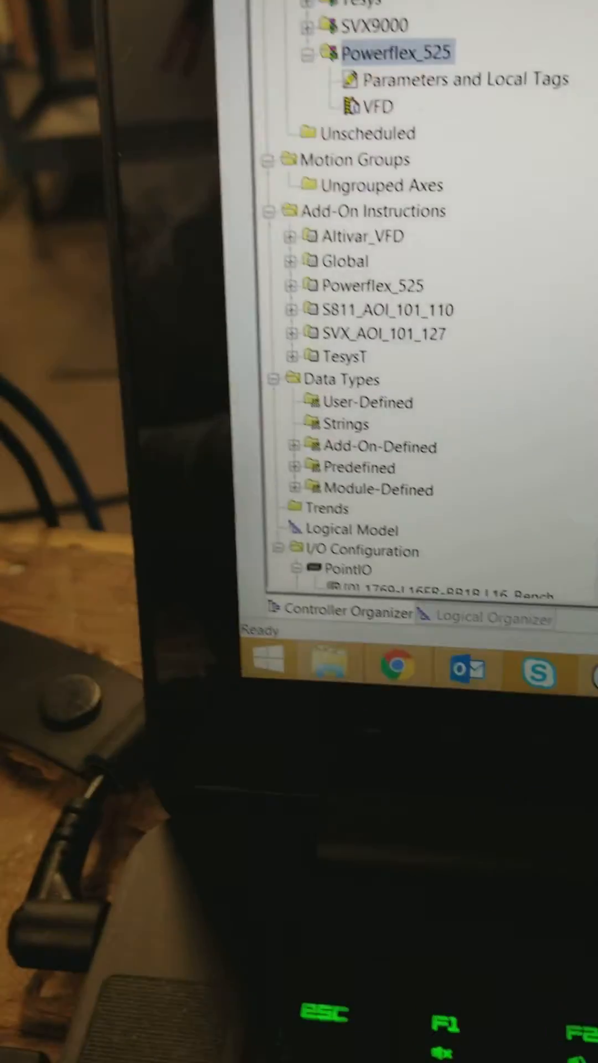
Step: Open Module Properties for PowerFlex 525-EENET EC1_F1 under I/O Configuration > Ethernet
{"action": "scroll", "scroll_direction": "down", "scroll_amount": 3}
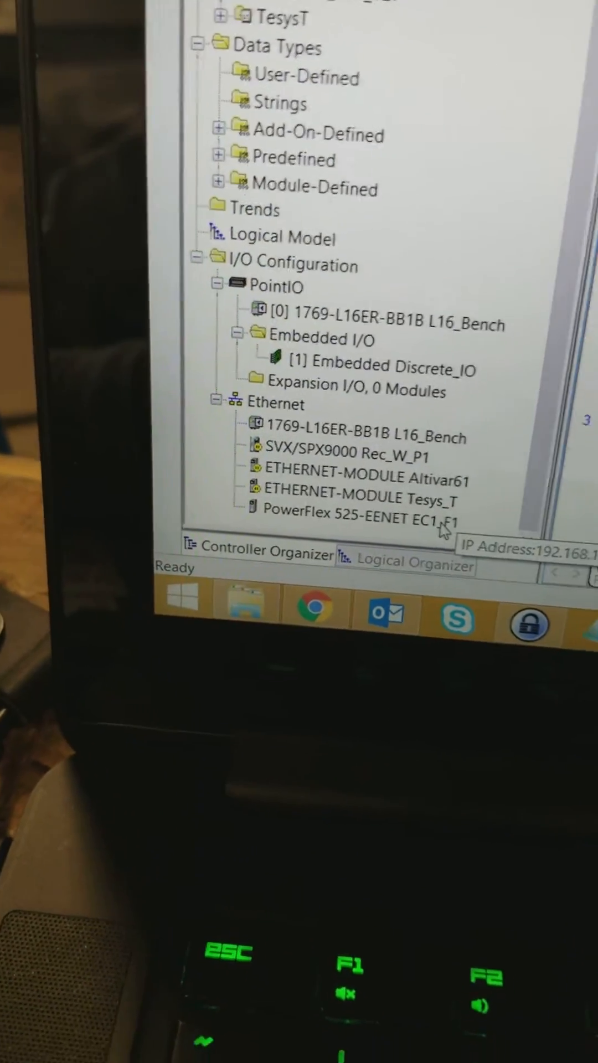
{"action": "left_click", "coordinate": [359, 522]}
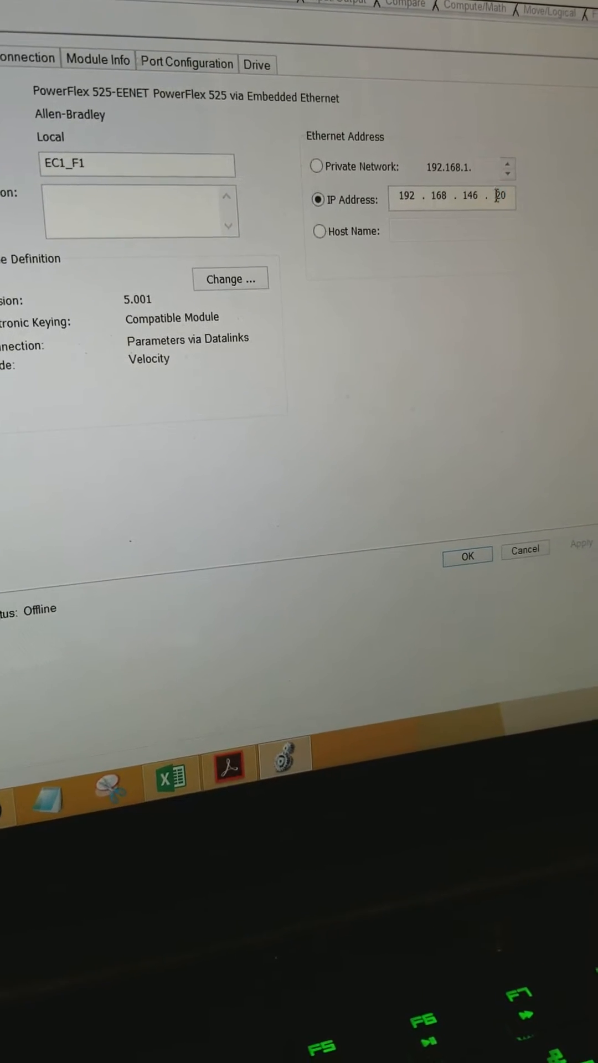
Step: Review EC1_F1 drive parameters: Start Source 1 DigIn TrmBlk, Speed Reference1 Serial/DSI
{"action": "left_click", "coordinate": [256, 64]}
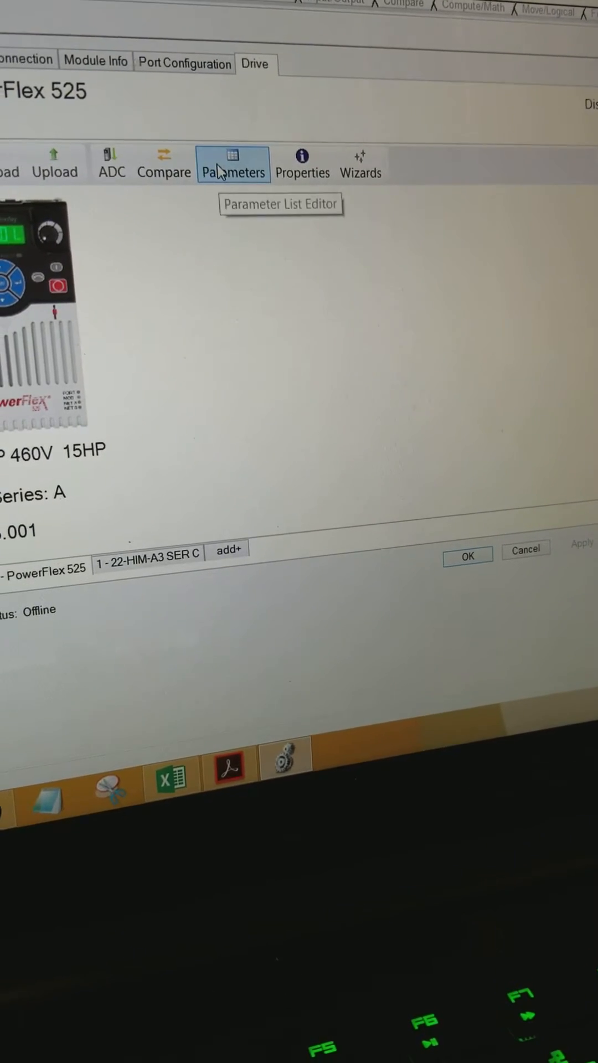
{"action": "left_click", "coordinate": [233, 164]}
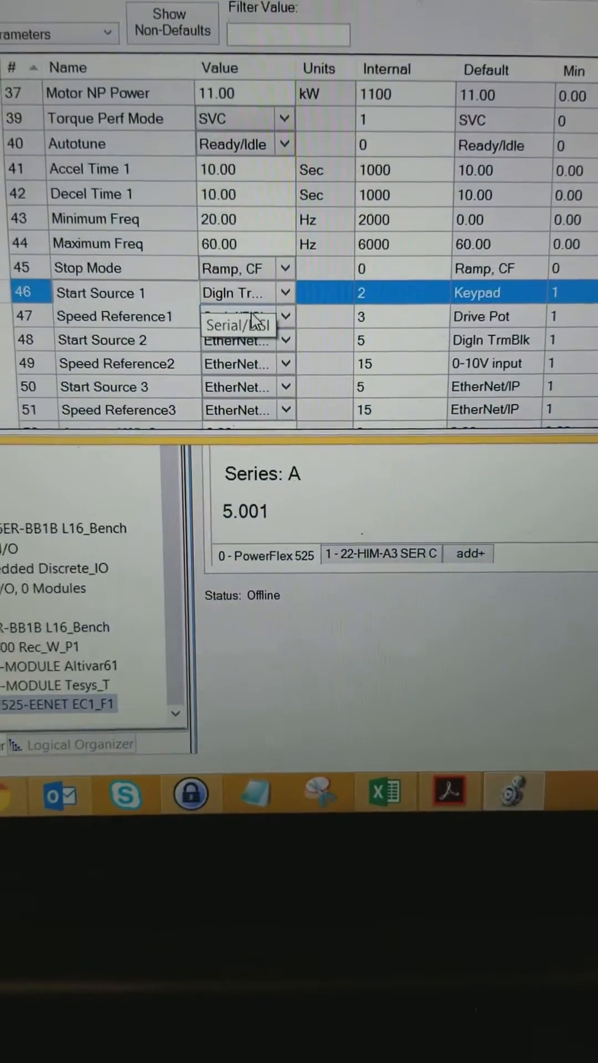
{"action": "left_click", "coordinate": [275, 317]}
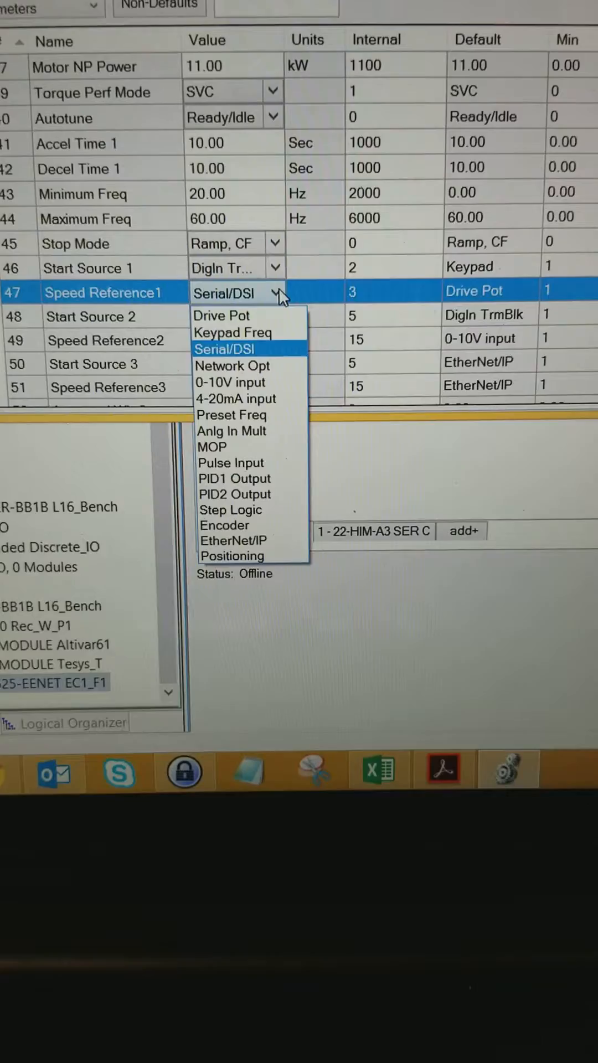
{"action": "mouse_move", "coordinate": [219, 345]}
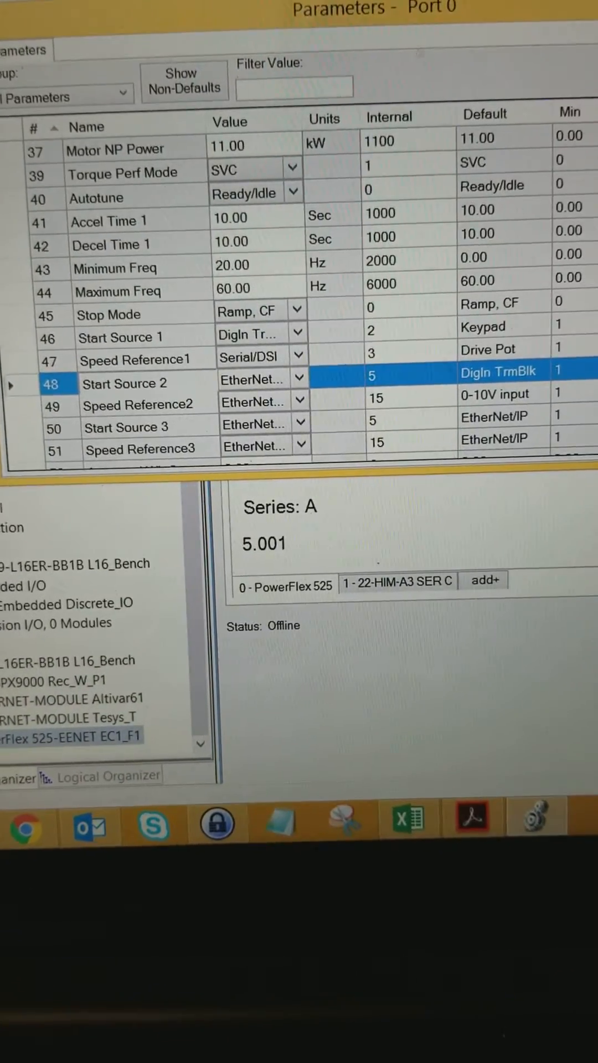
{"action": "left_click", "coordinate": [516, 127]}
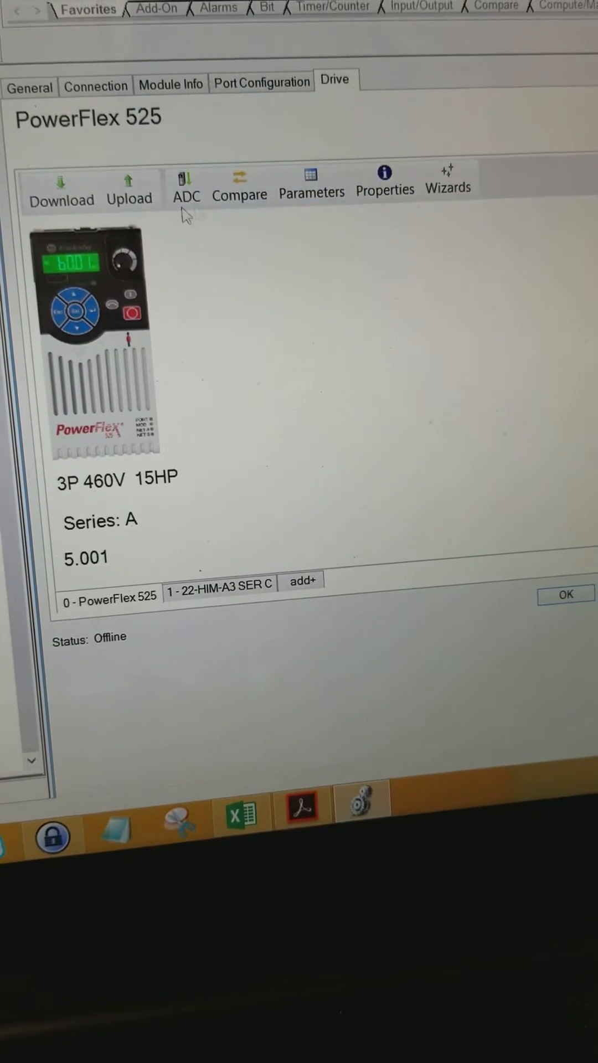
Step: Close EC1_F1 Module Properties and go online with the controller
{"action": "left_click", "coordinate": [186, 183]}
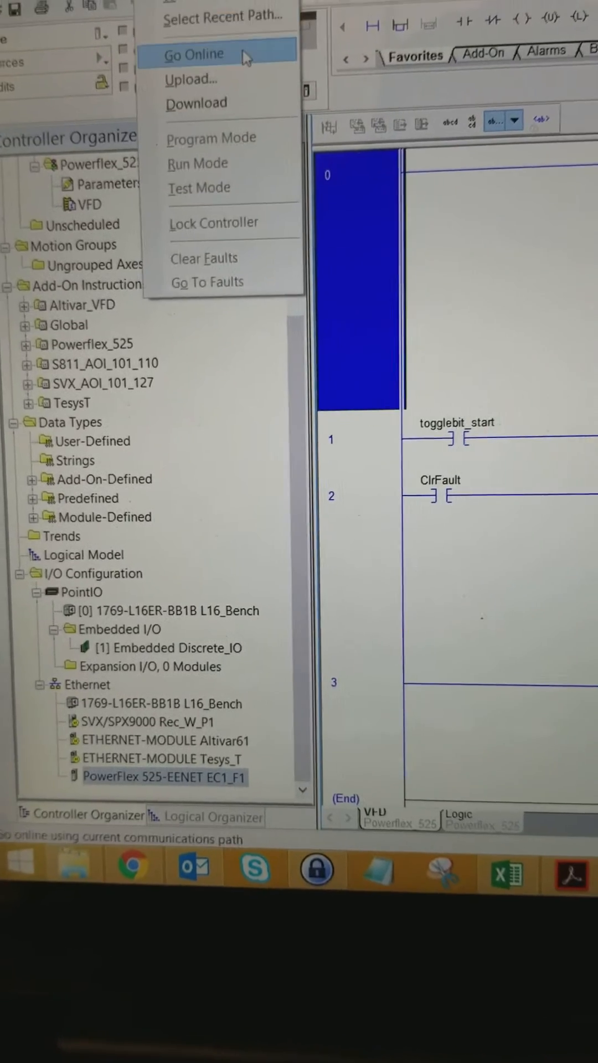
{"action": "left_click", "coordinate": [194, 54]}
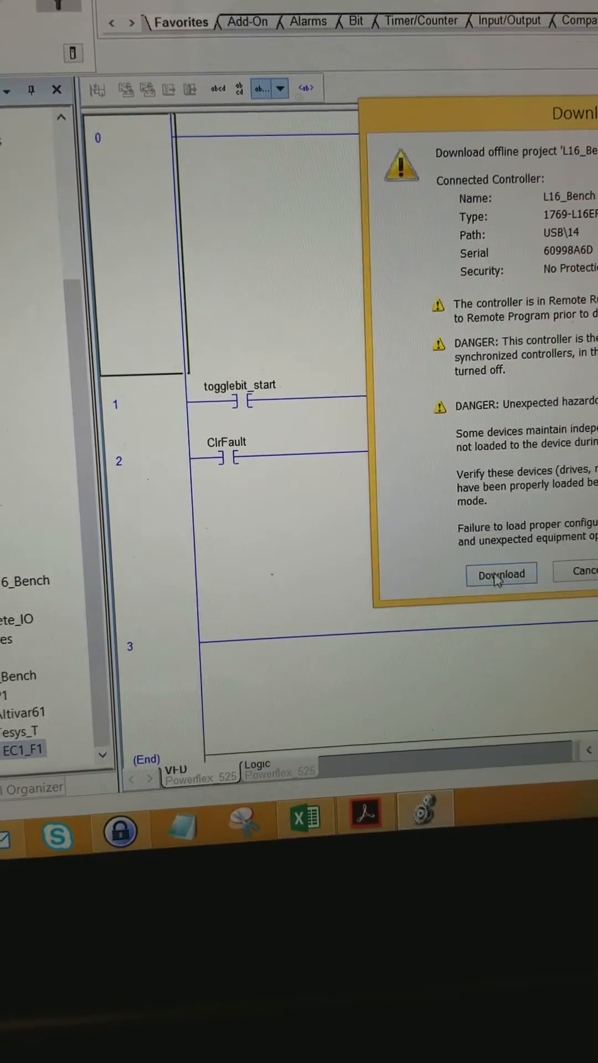
Step: Download the L16_Bench project so the controller runs online
{"action": "left_click", "coordinate": [501, 574]}
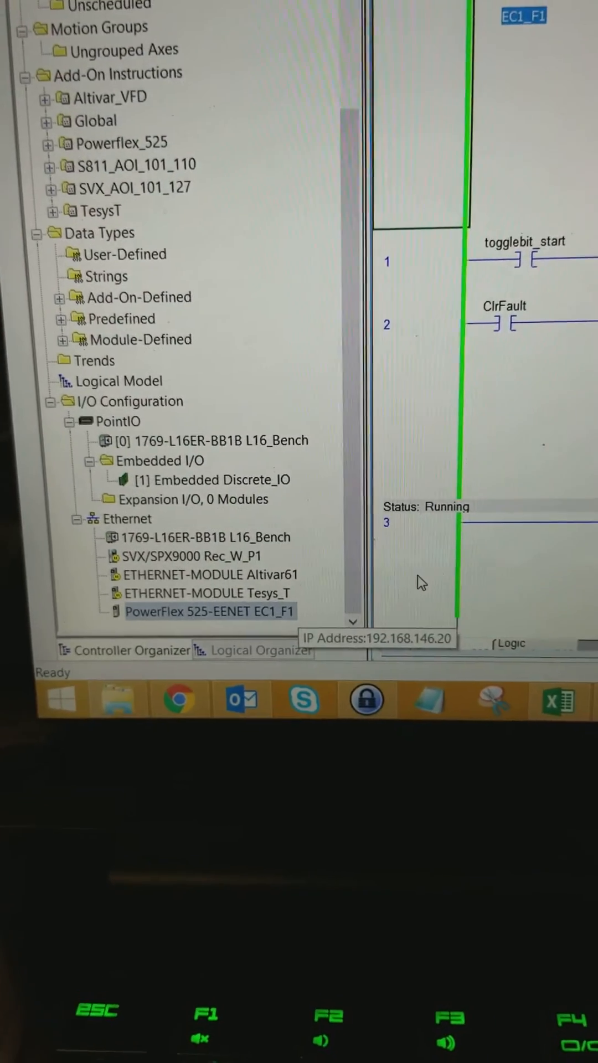
{"action": "double_click", "coordinate": [210, 611]}
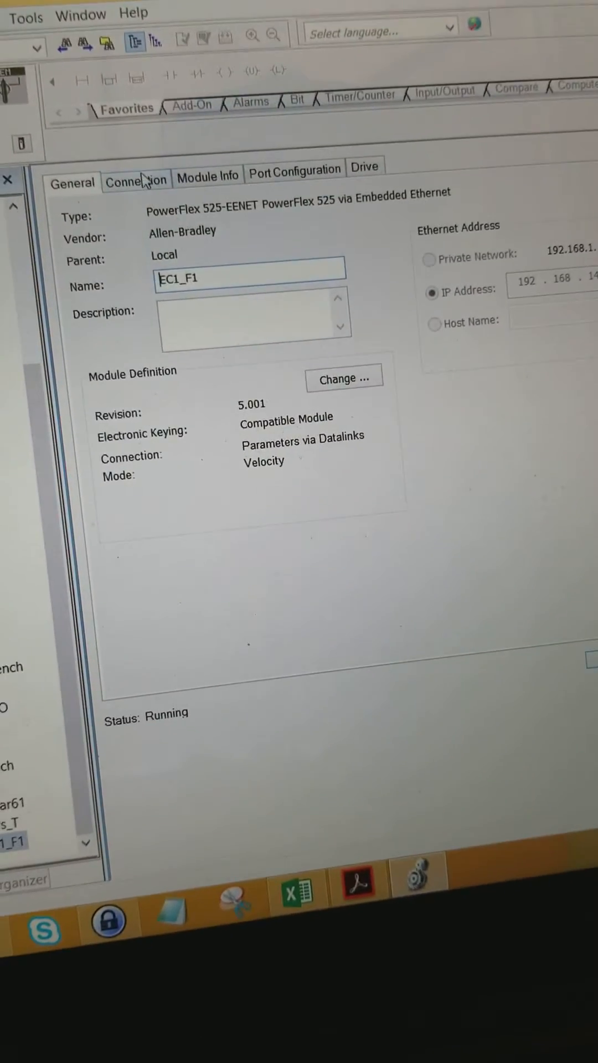
{"action": "left_click", "coordinate": [232, 115]}
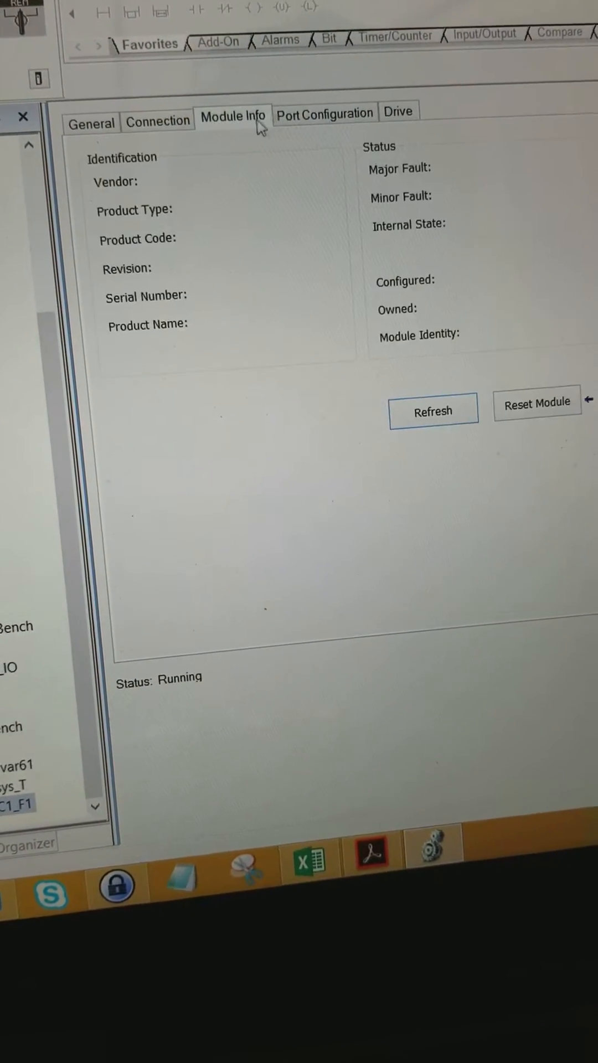
{"action": "left_click", "coordinate": [397, 112]}
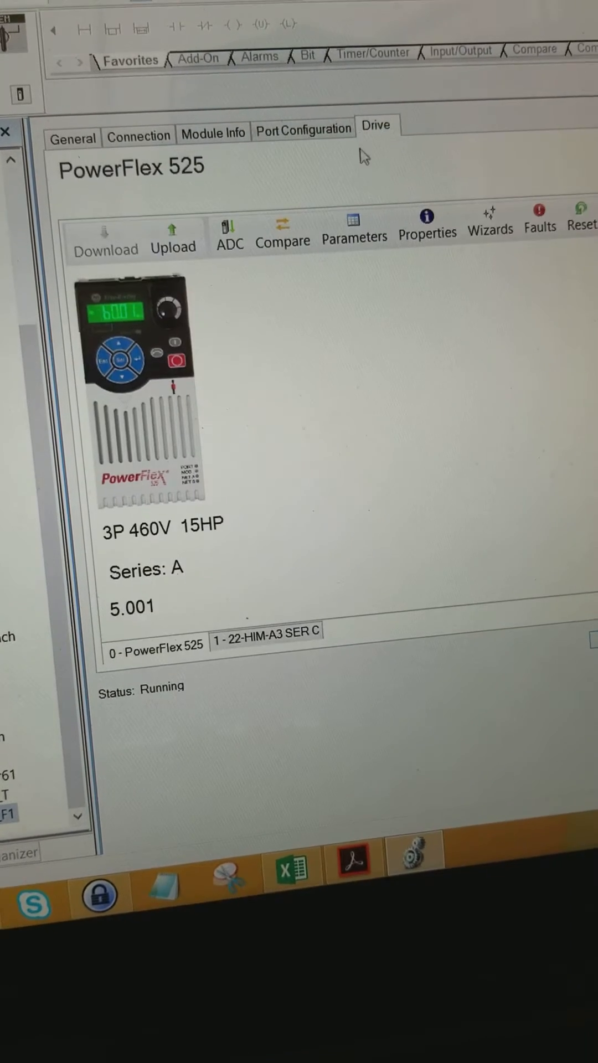
{"action": "left_click", "coordinate": [173, 234]}
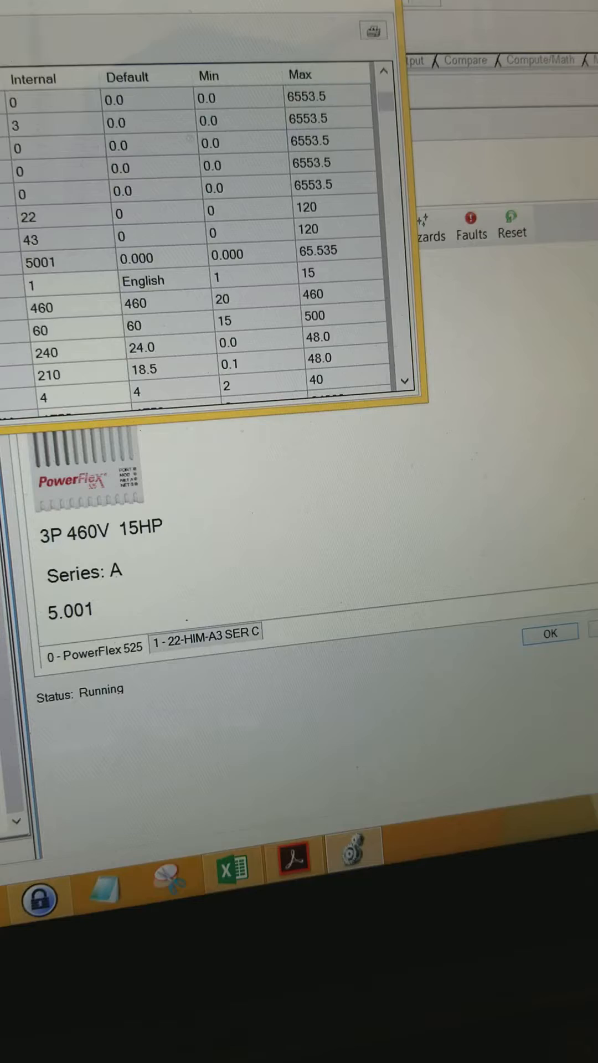
{"action": "scroll", "scroll_direction": "up", "scroll_amount": 3}
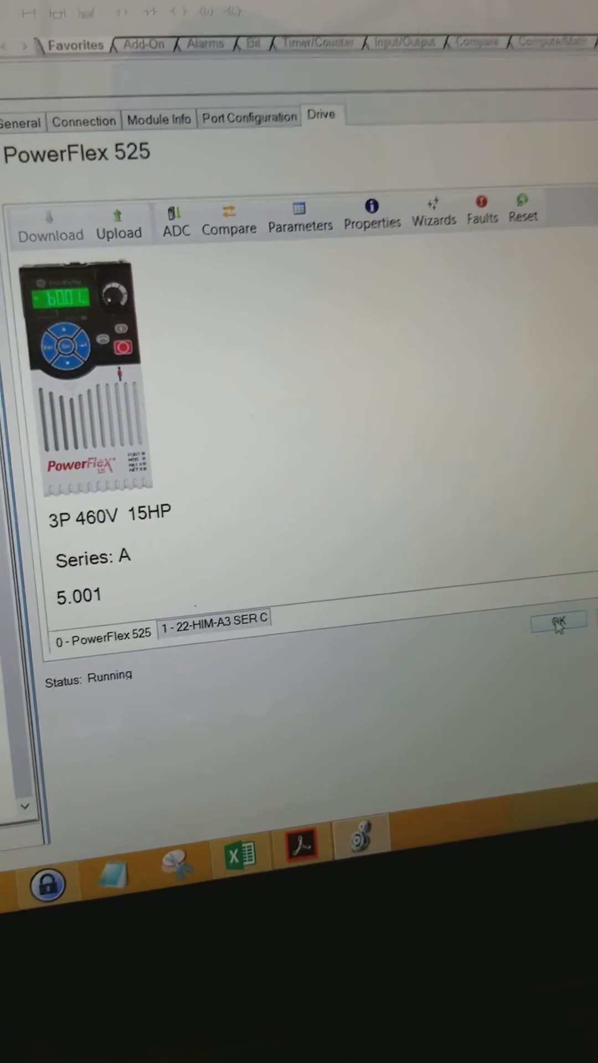
{"action": "left_click", "coordinate": [557, 620]}
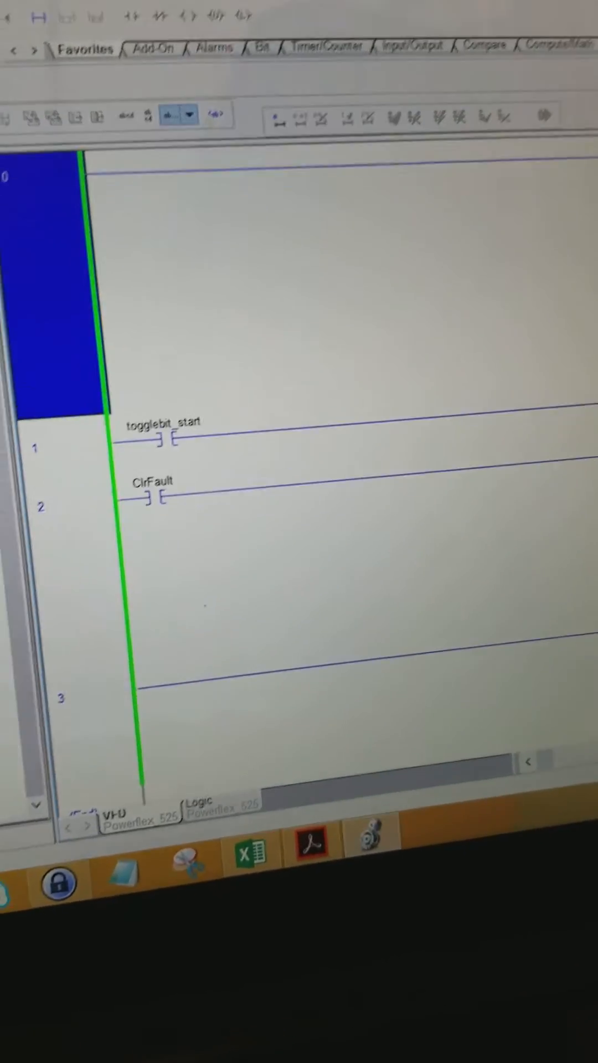